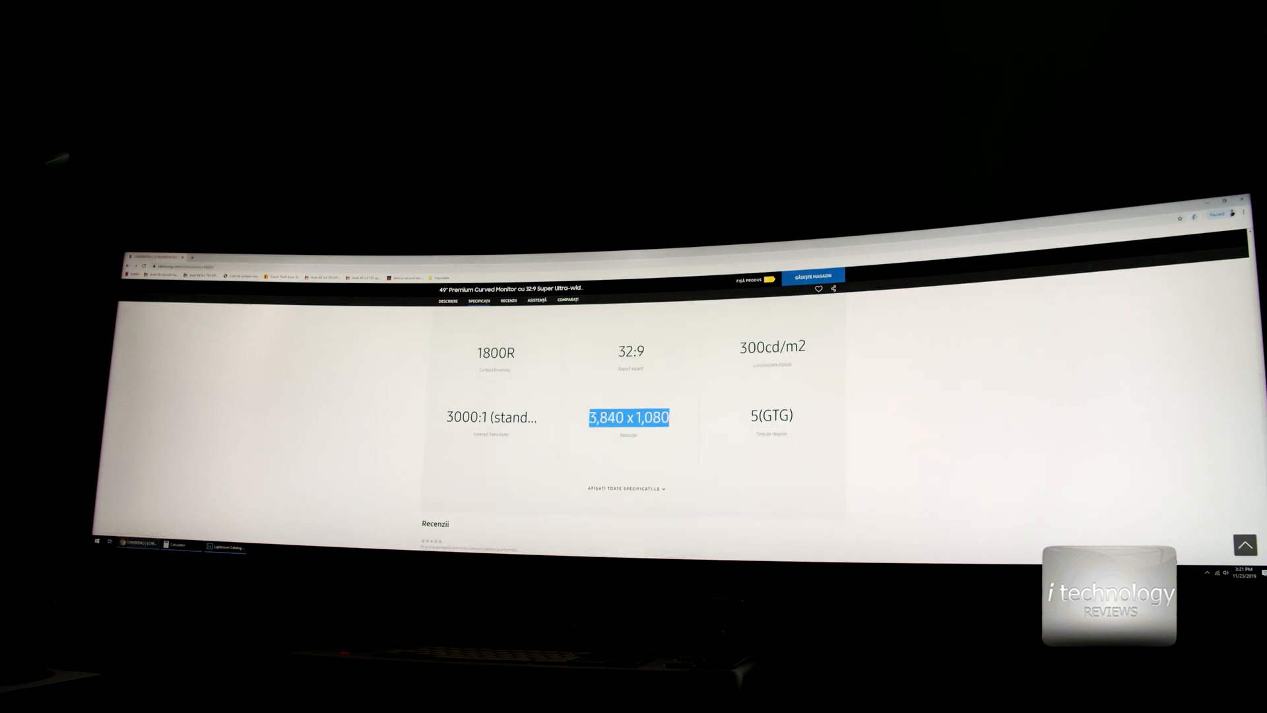
Step: Clear the old highlight and select only the 1,080 height value in the resolution spec
left_click(177, 544)
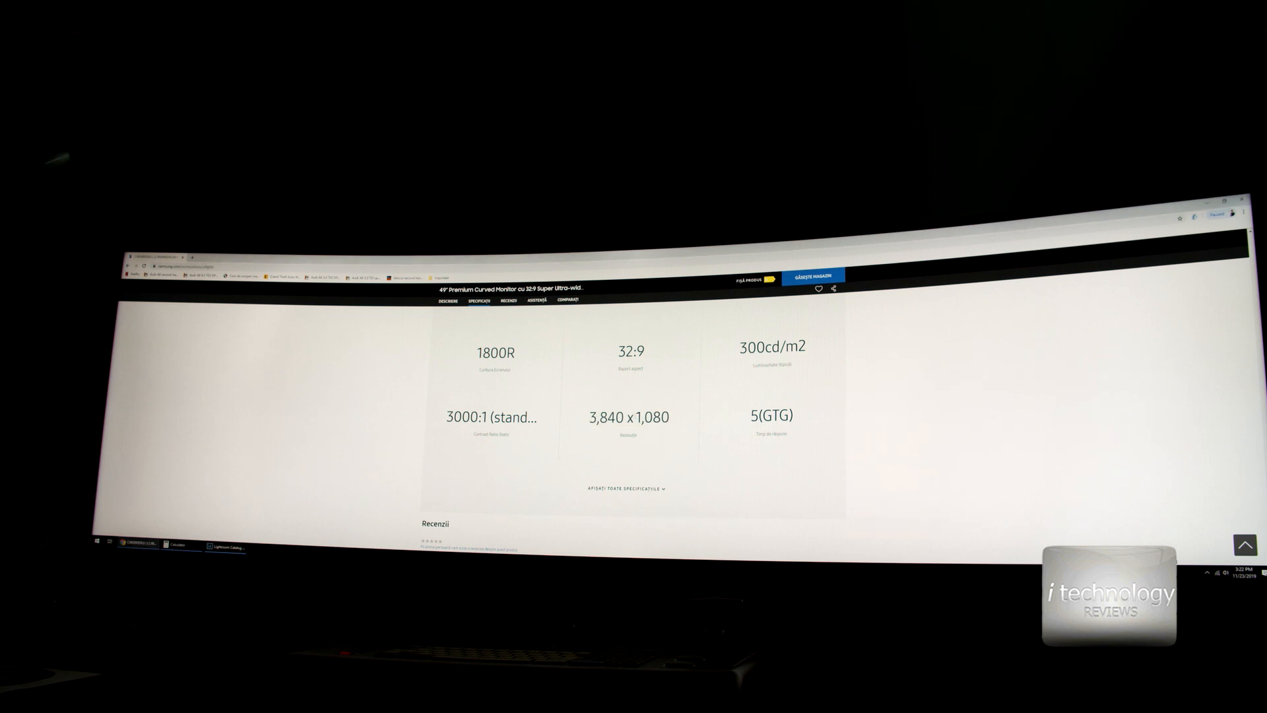
double_click(657, 415)
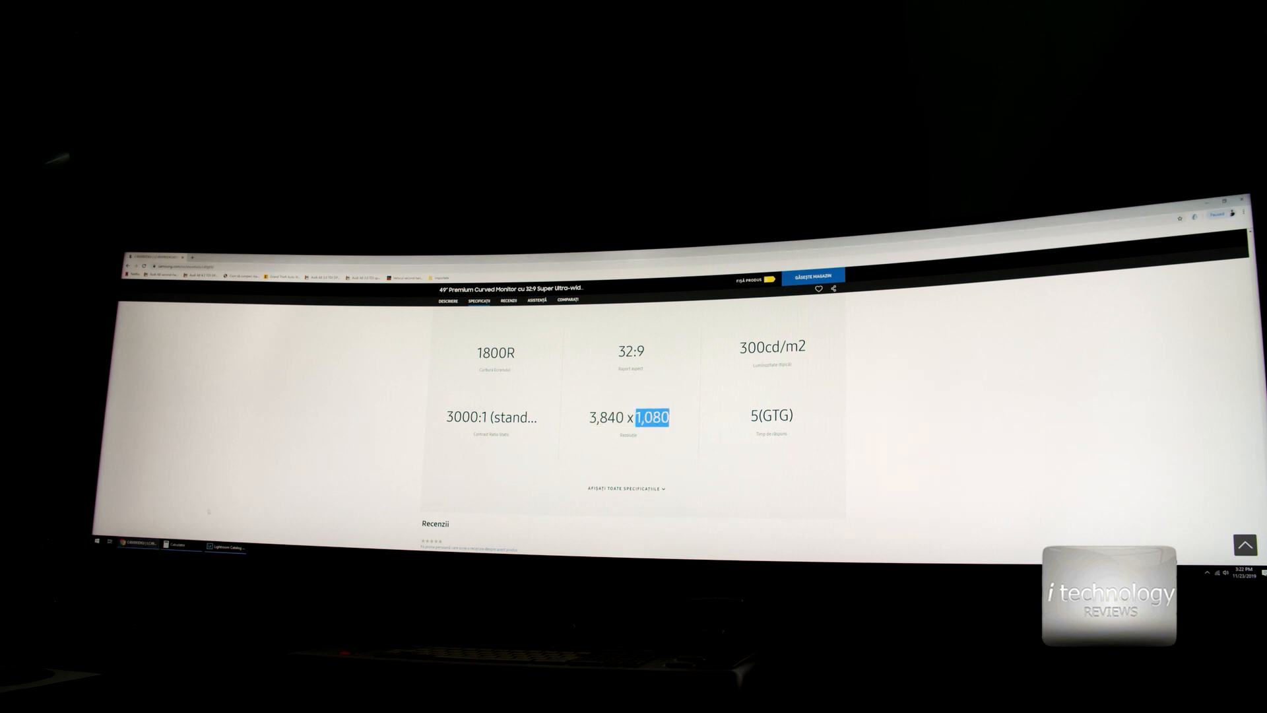